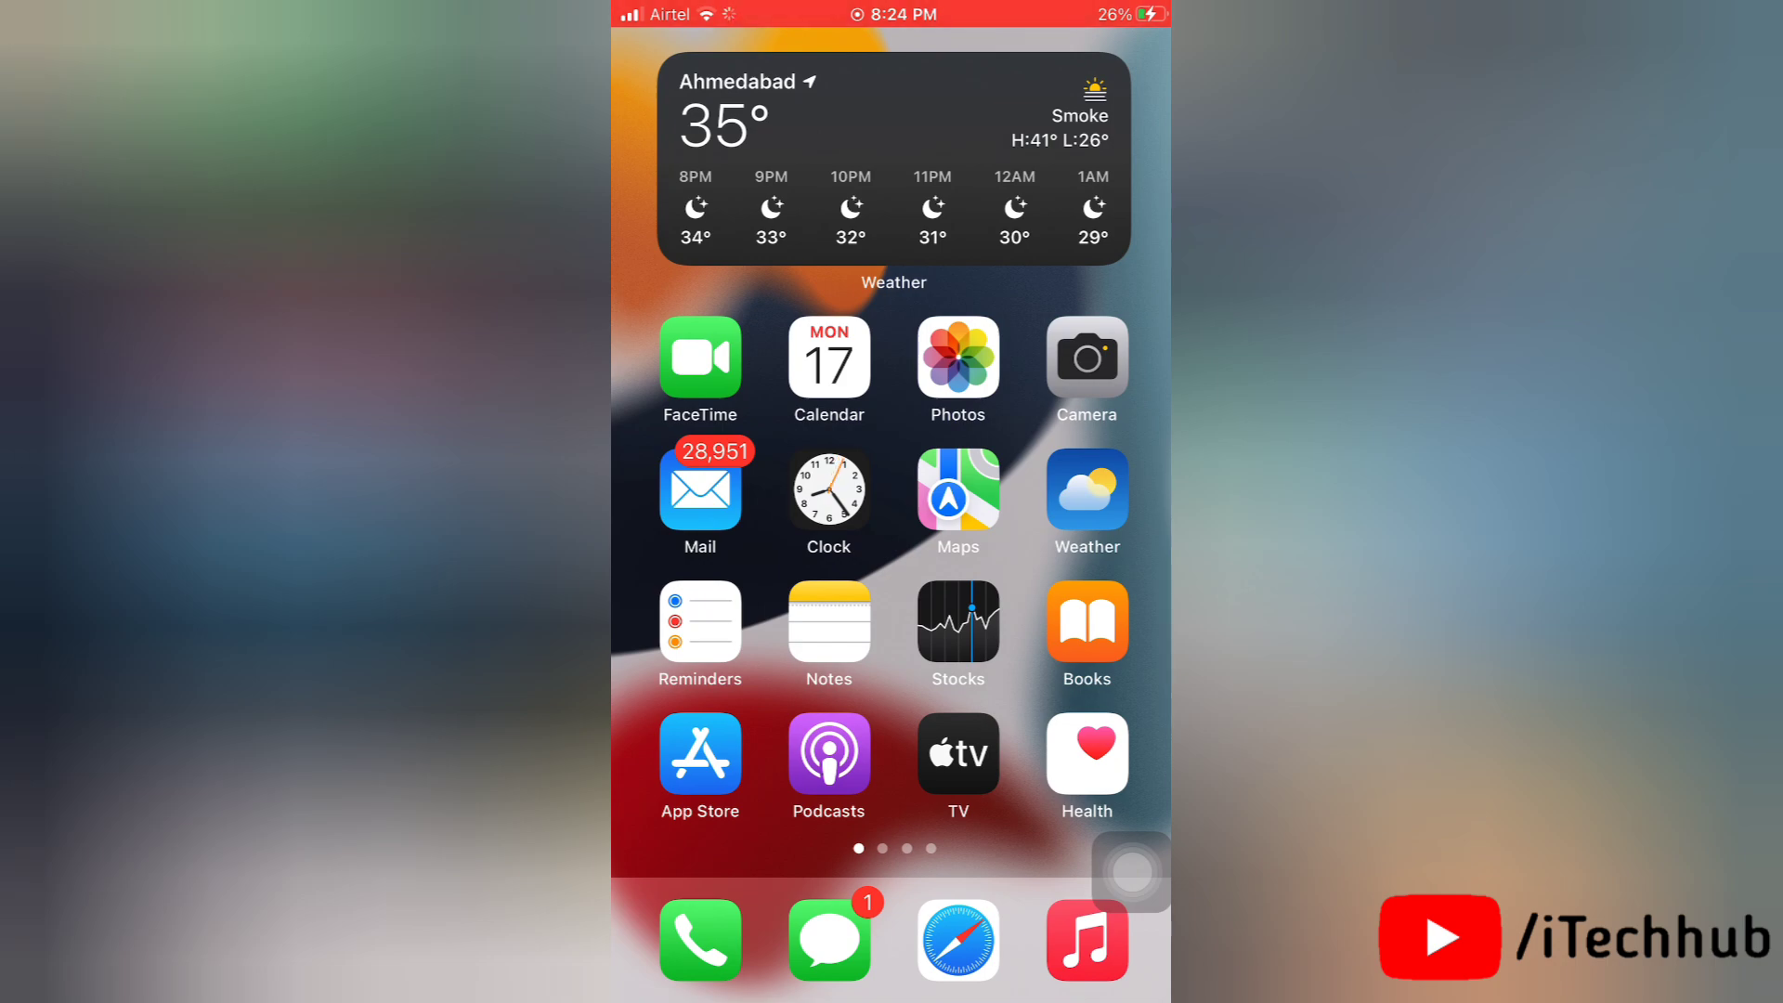
# Open the Battery Health page showing 85% maximum capacity and Optimised Battery Charging on.
pyautogui.hscroll(-3)
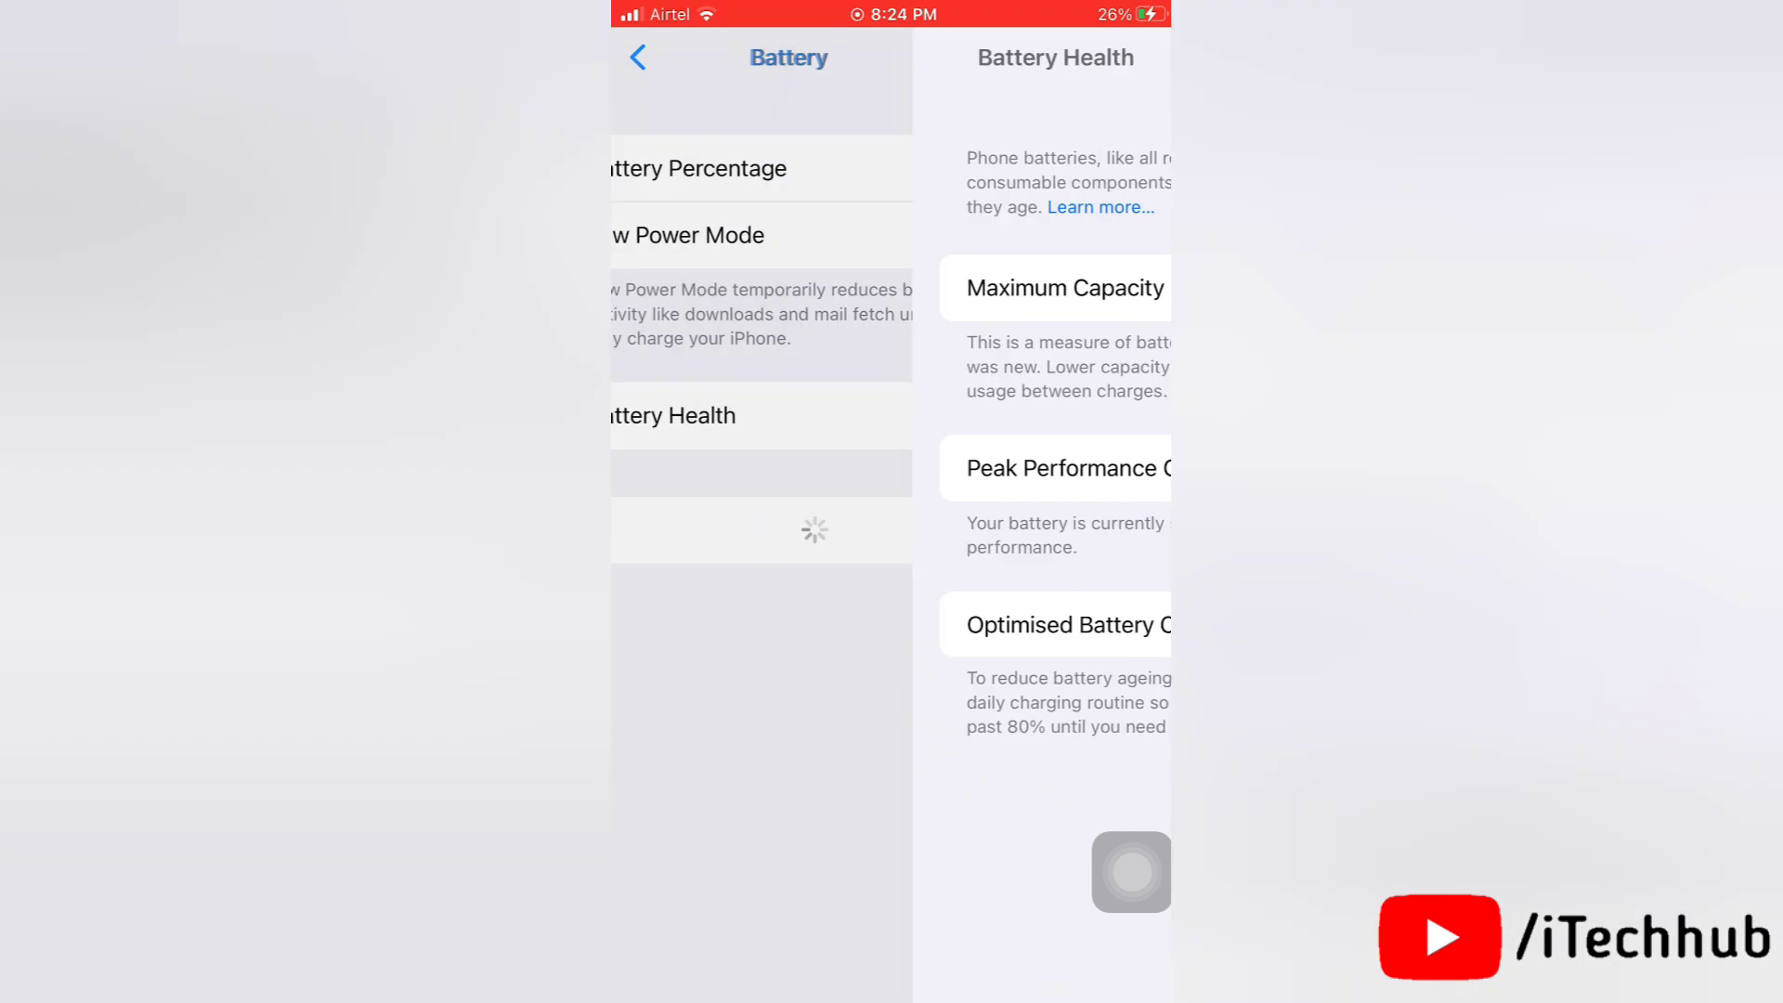
pyautogui.click(637, 57)
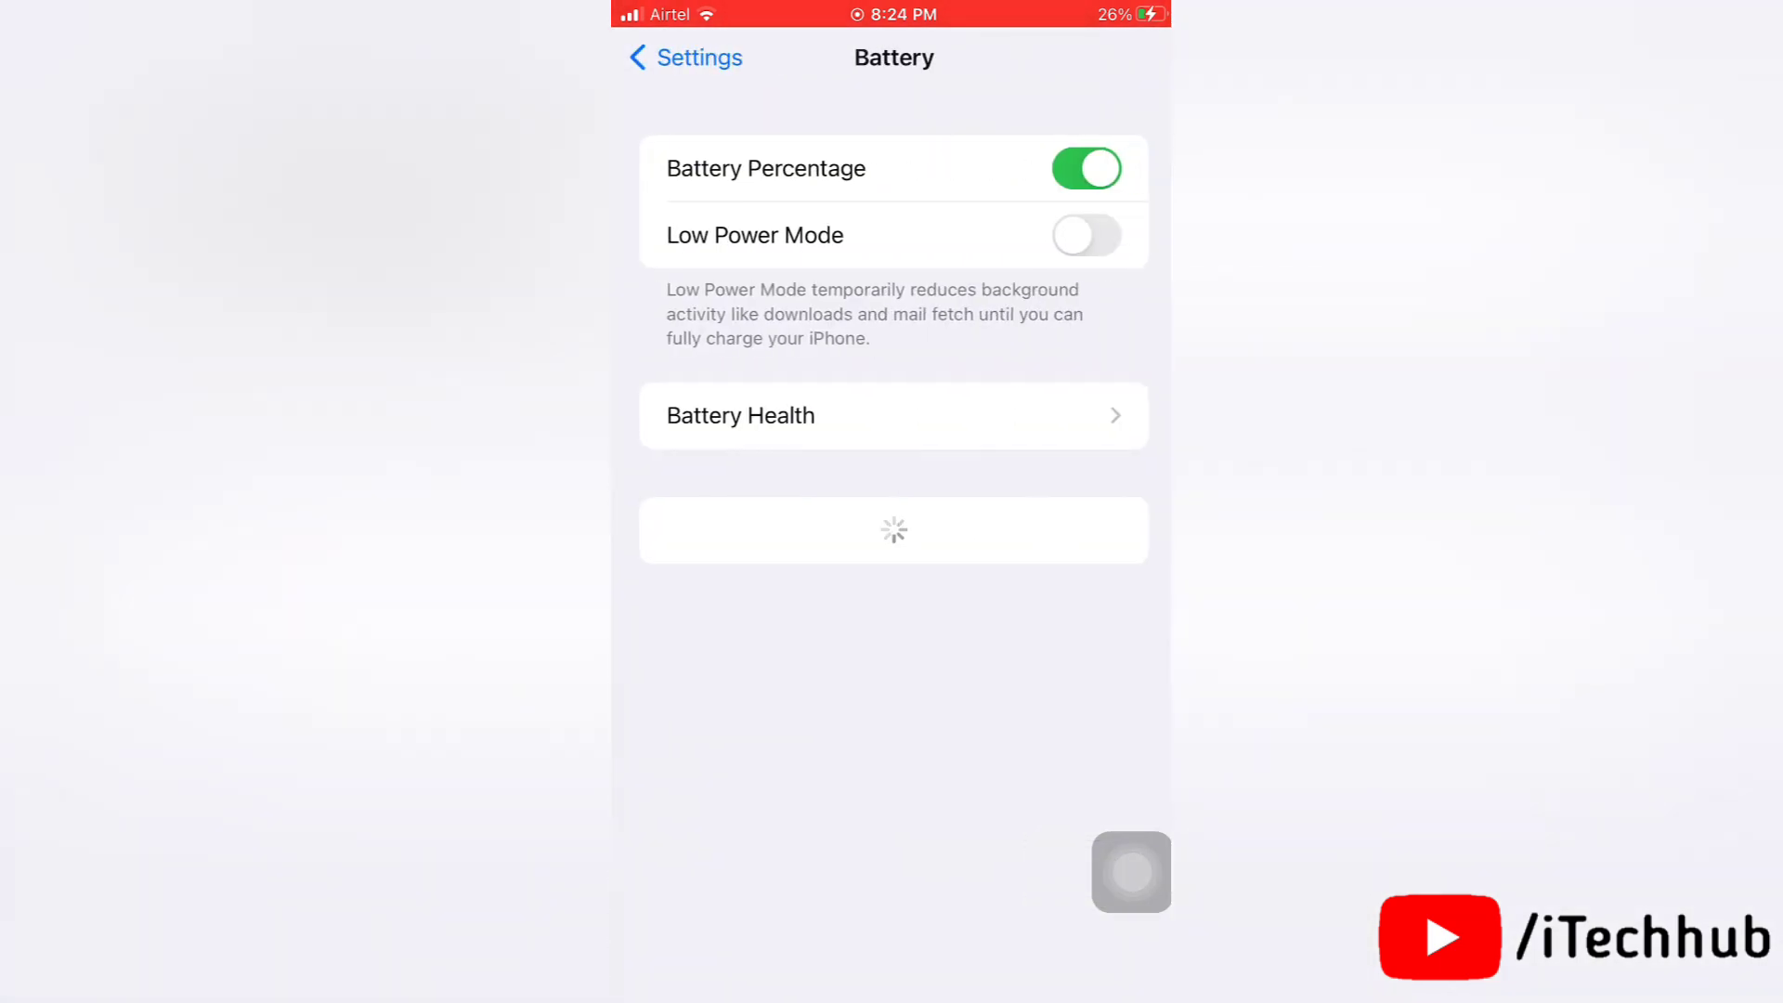
pyautogui.click(893, 415)
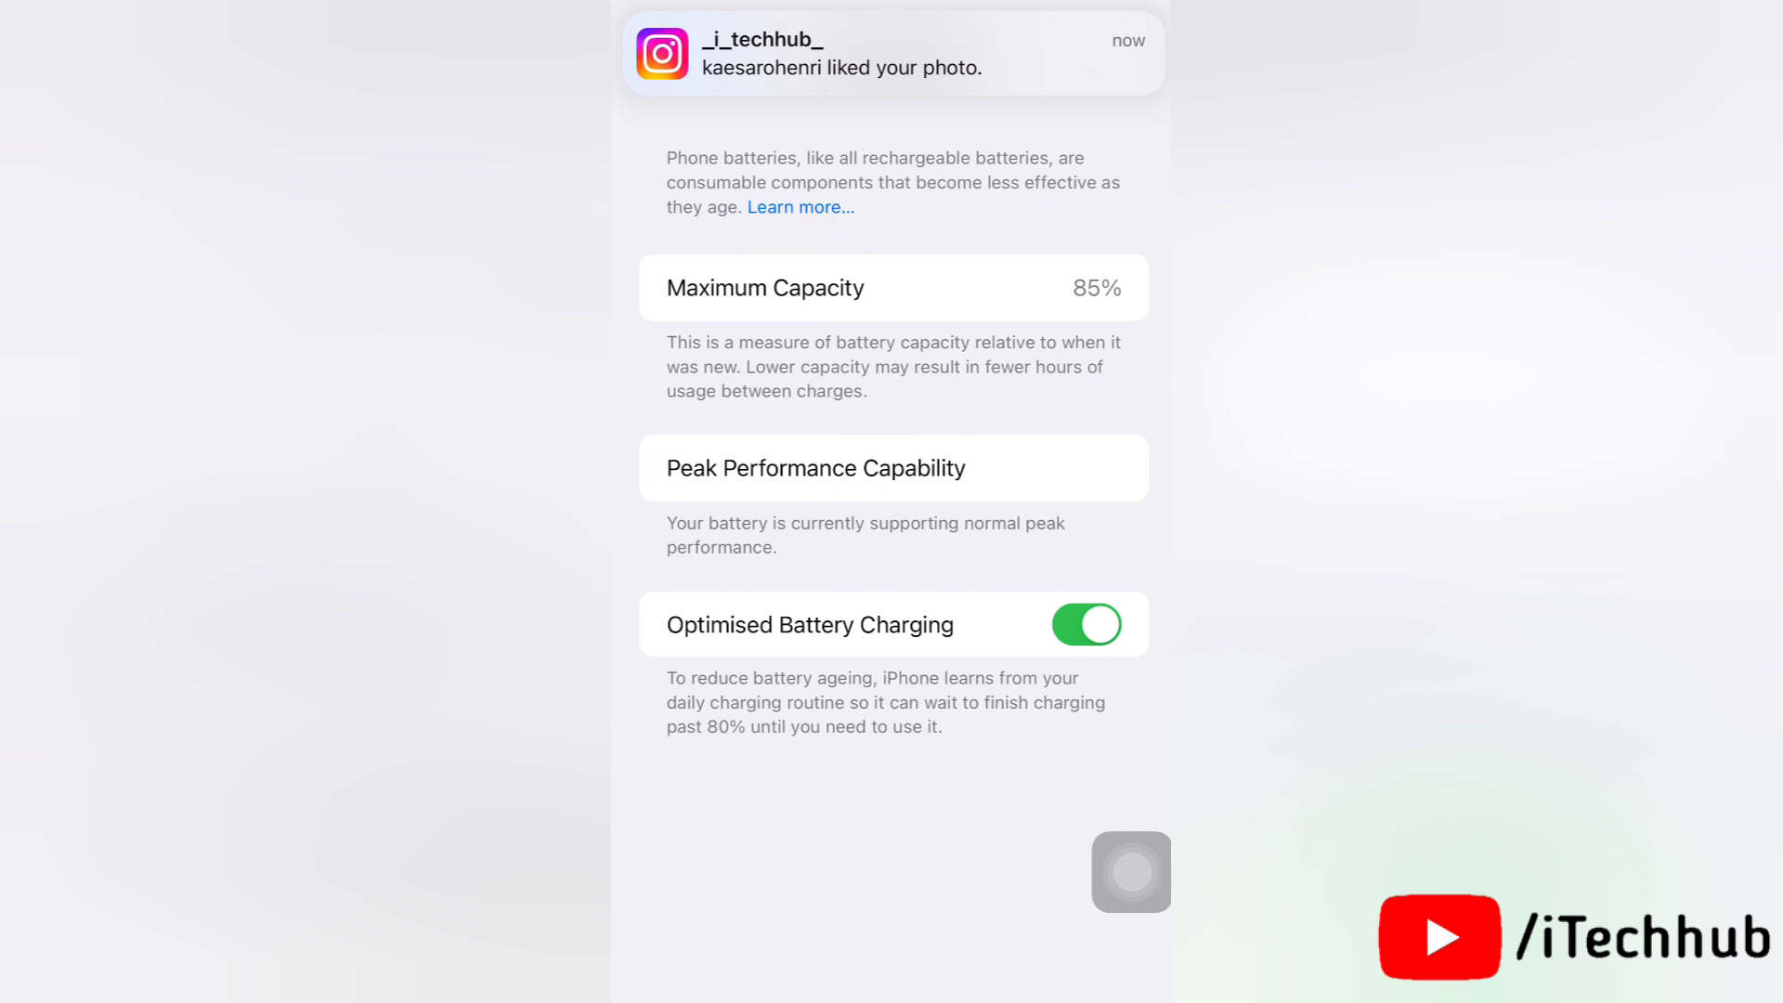
# Turn off Optimised Battery Charging, then view today's 8:15 PM photo in Photos.
pyautogui.click(1084, 624)
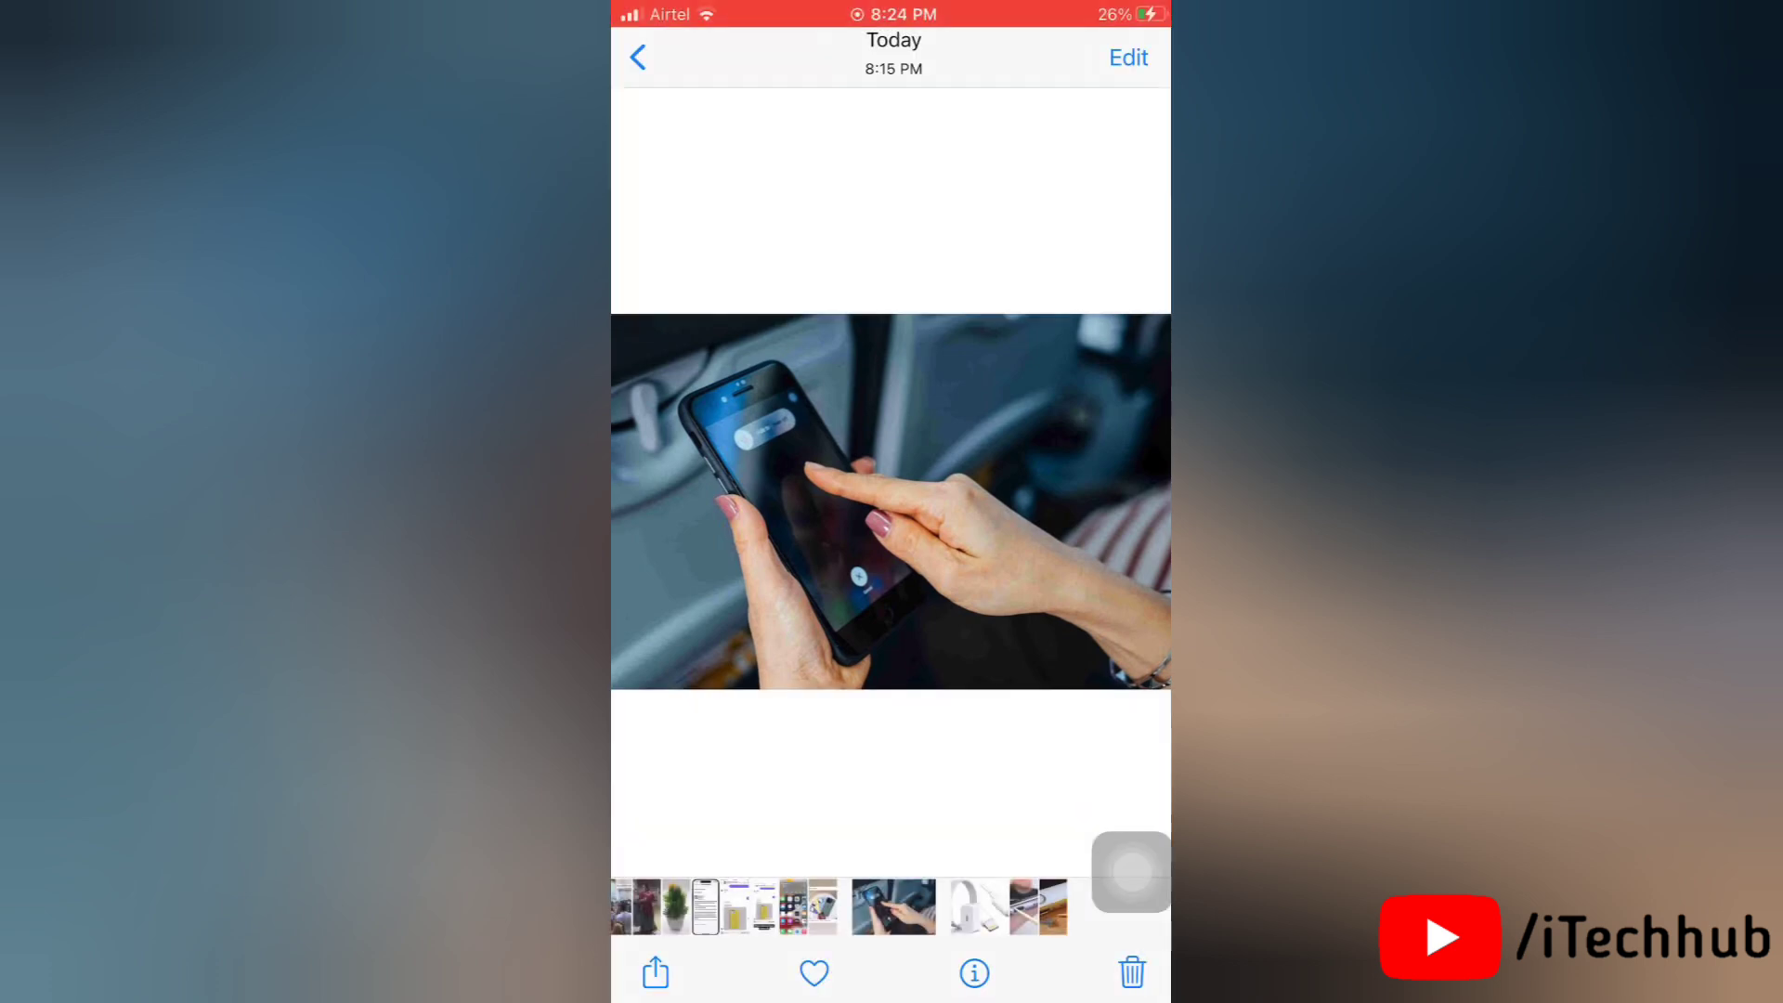
# Leave the example photo and return to the Recents album grid.
pyautogui.click(890, 503)
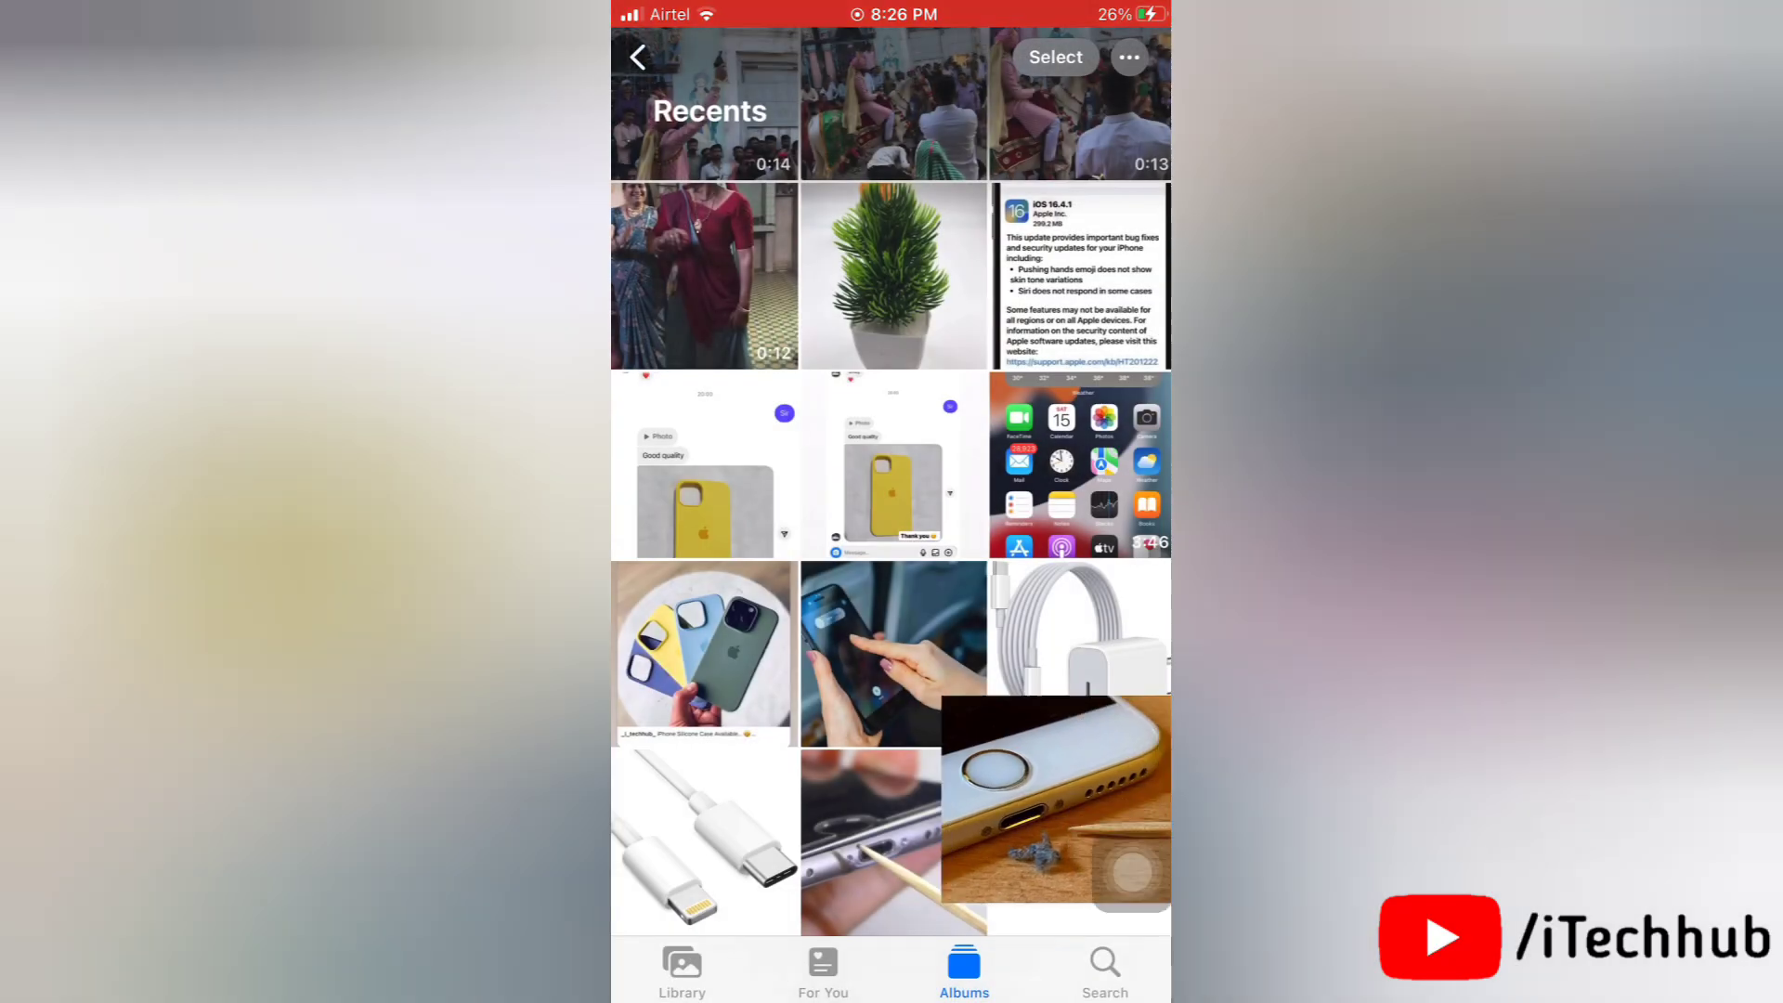
# Open General > Software Update so it begins checking for updates.
pyautogui.click(1054, 807)
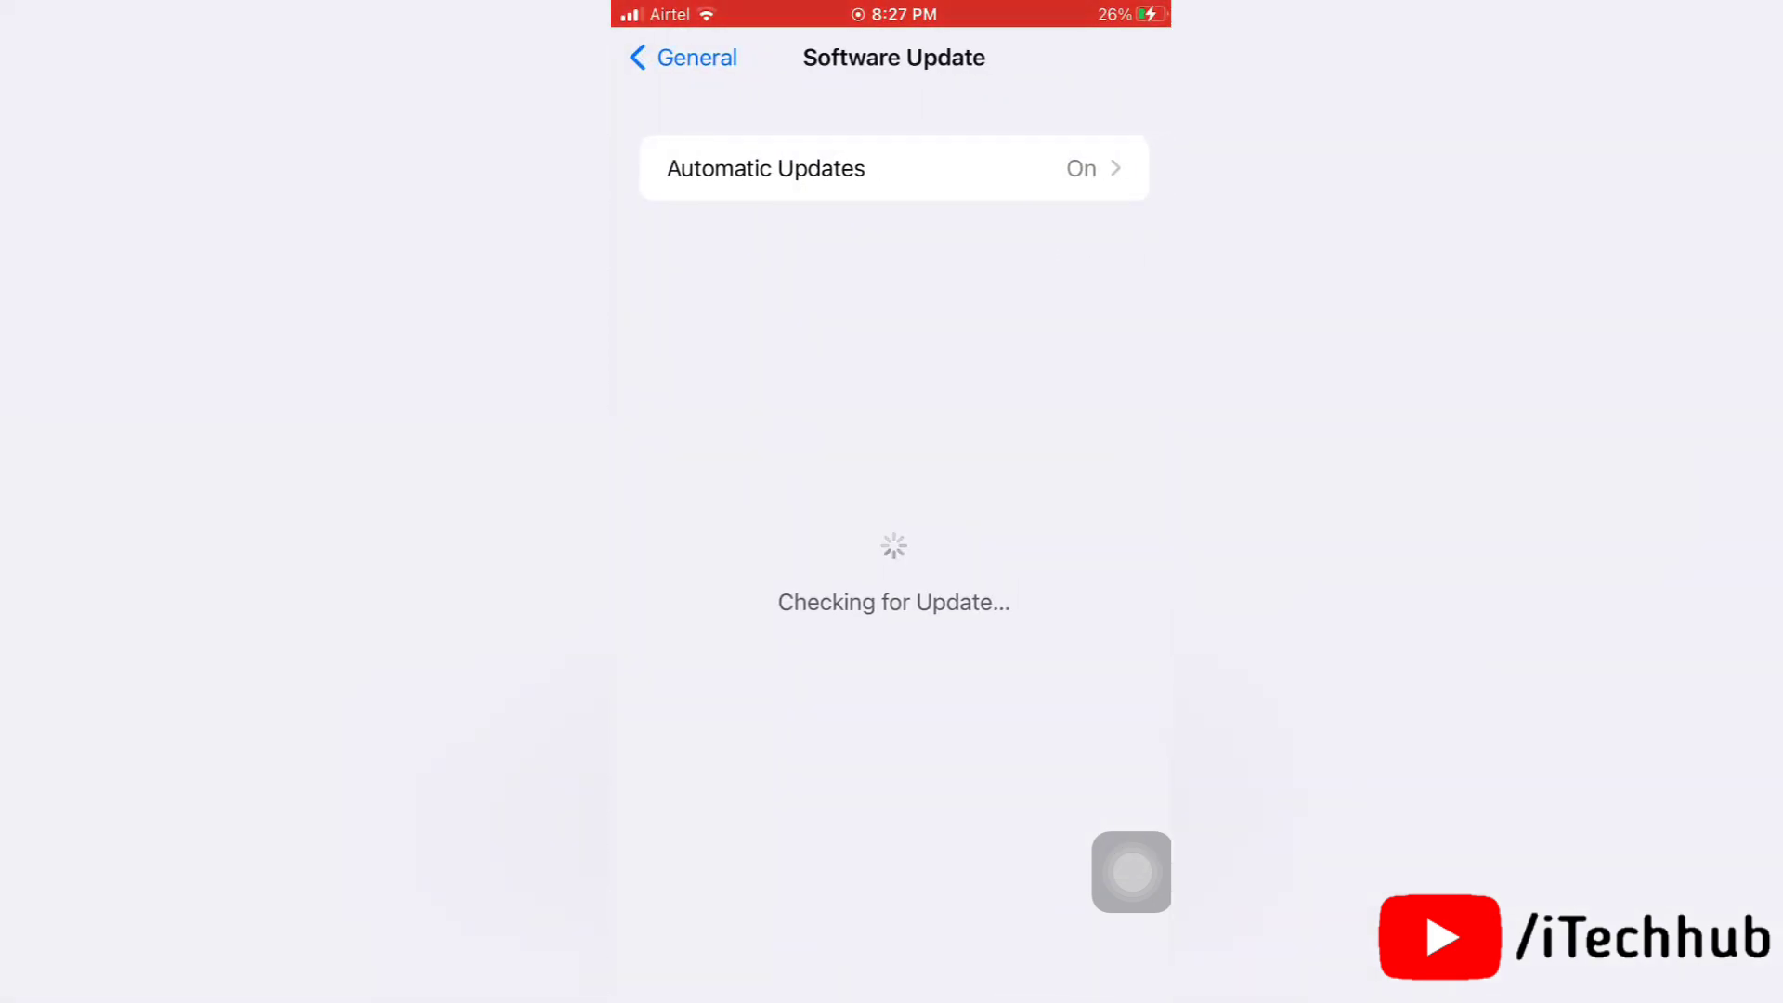
# Leave Settings for the home screen and page over to the second screen of apps.
pyautogui.click(682, 58)
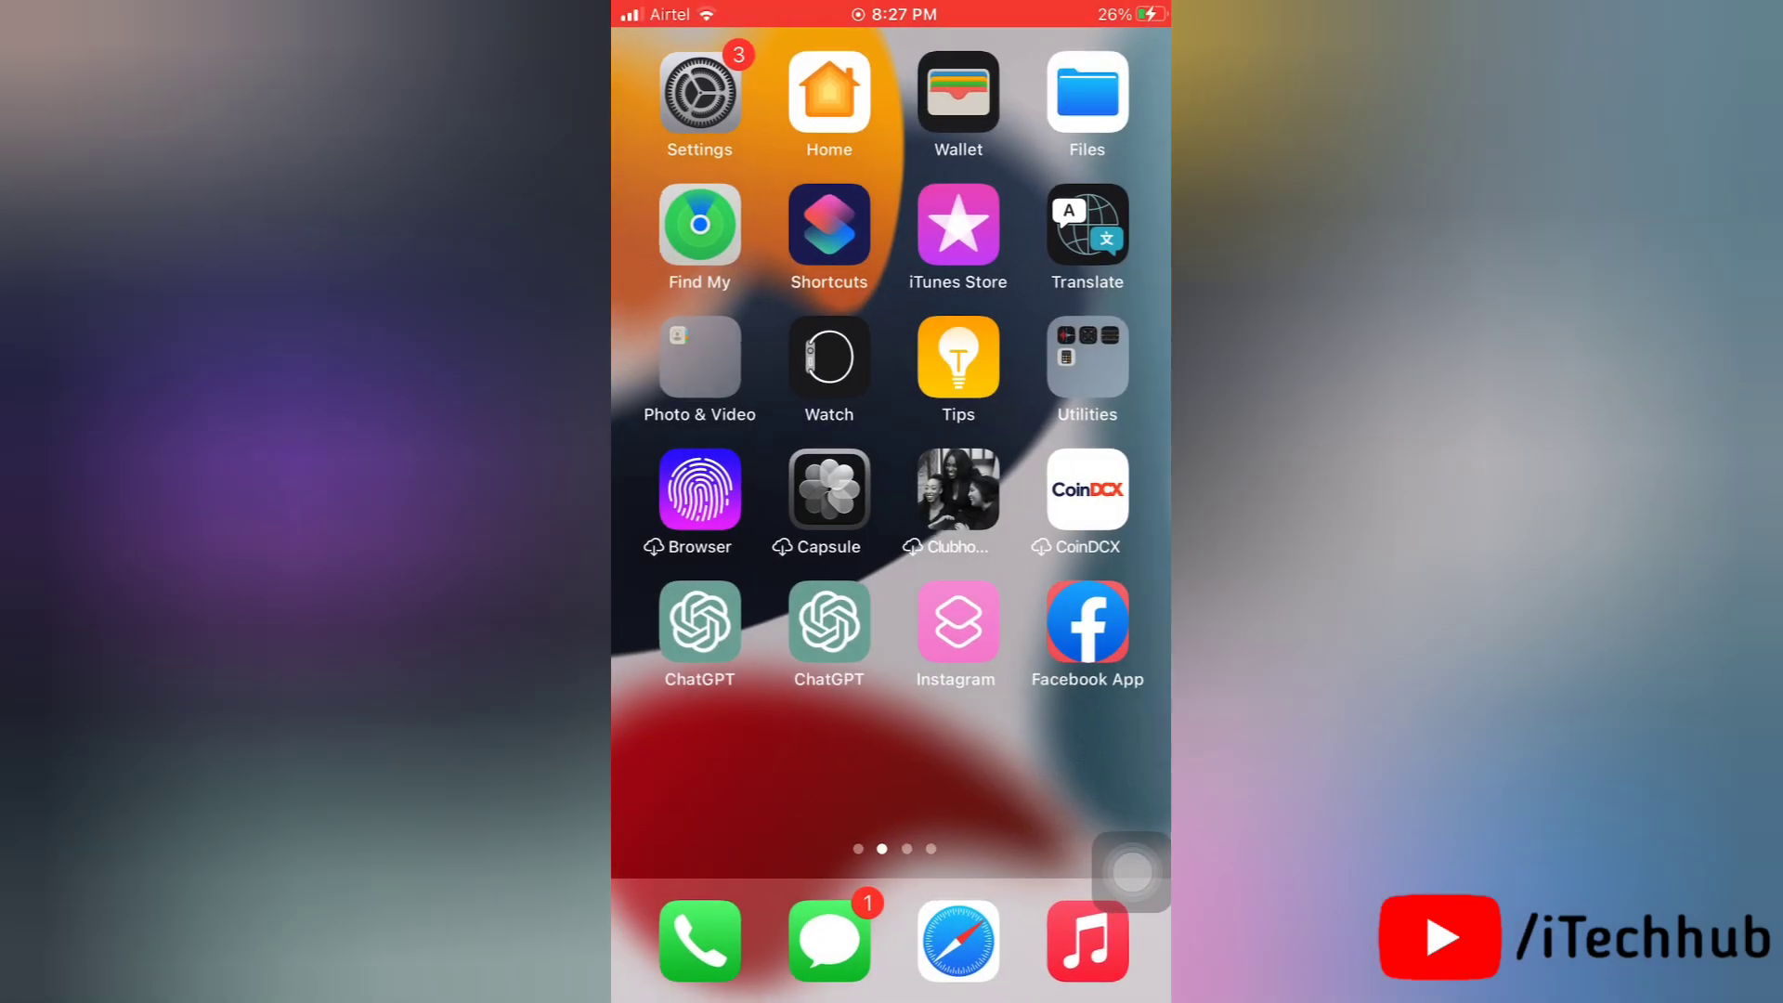
pyautogui.hscroll(-3)
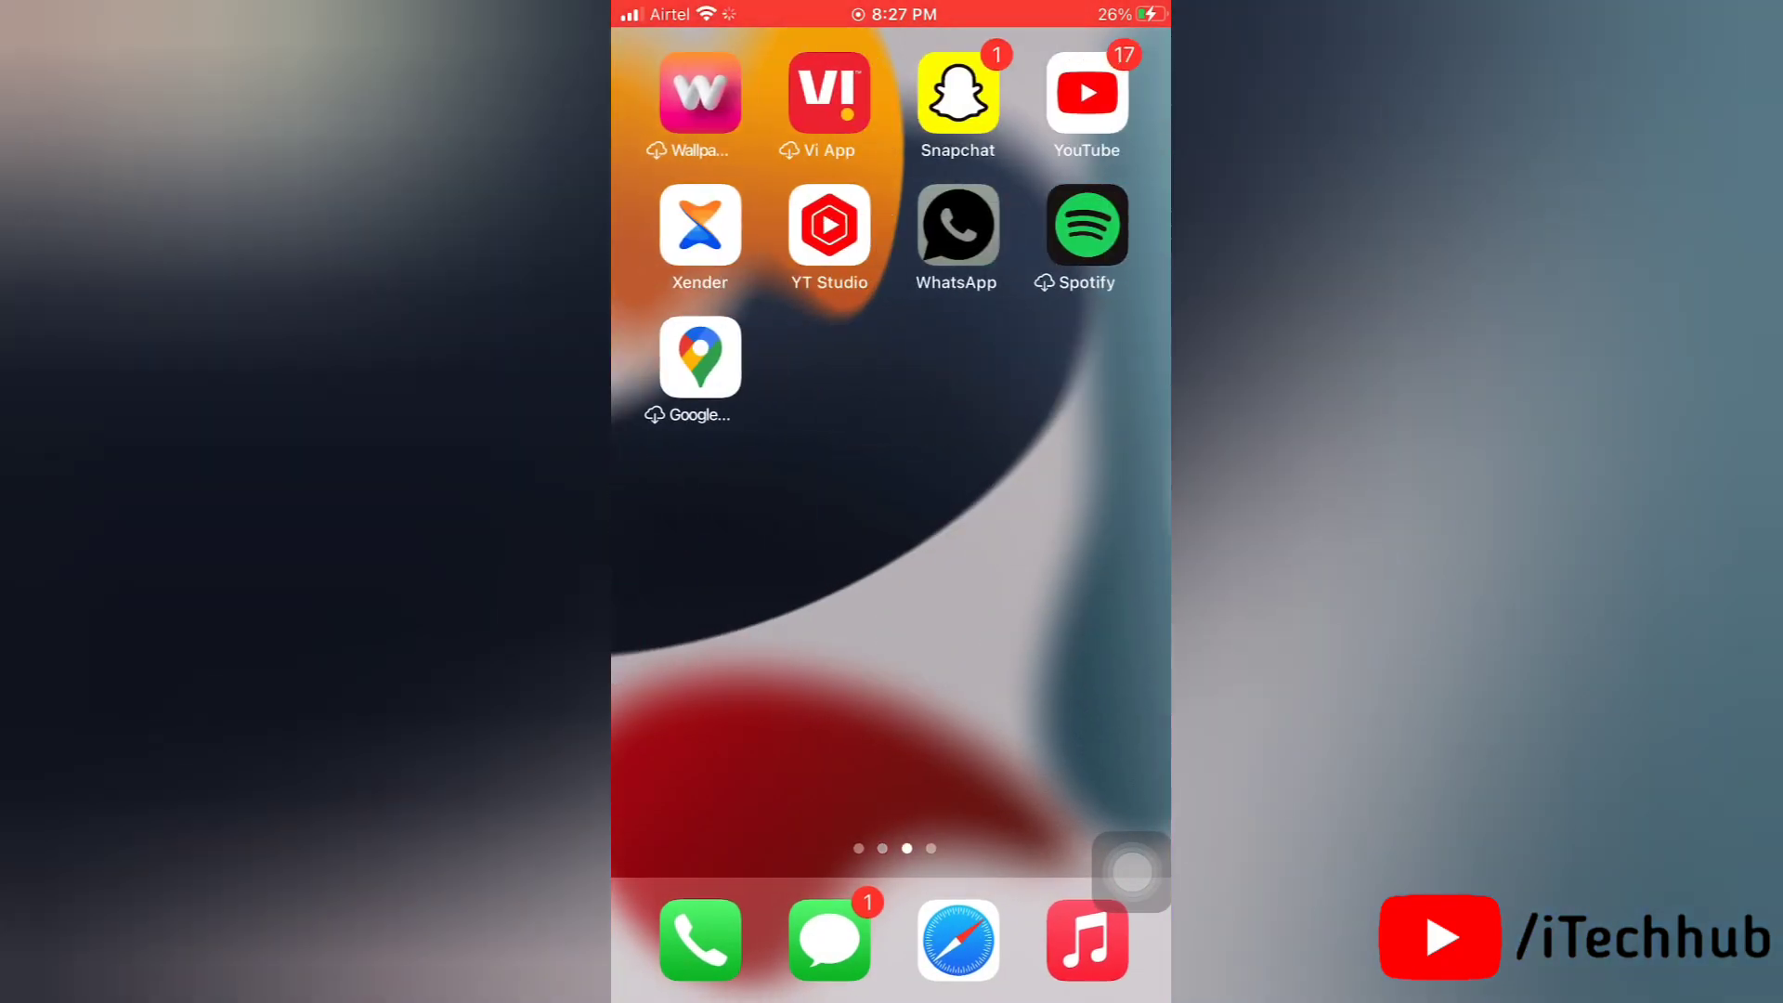